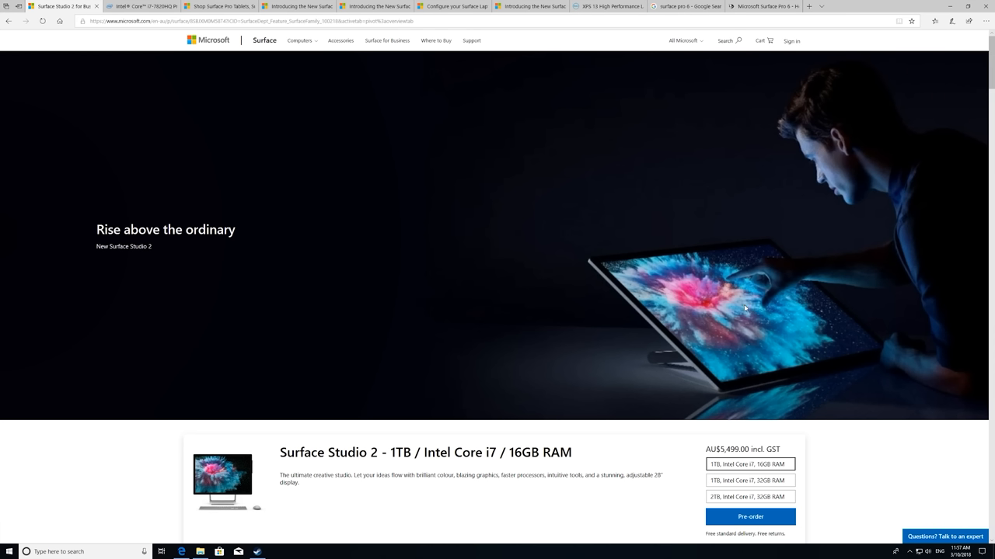
mouse_move(749, 328)
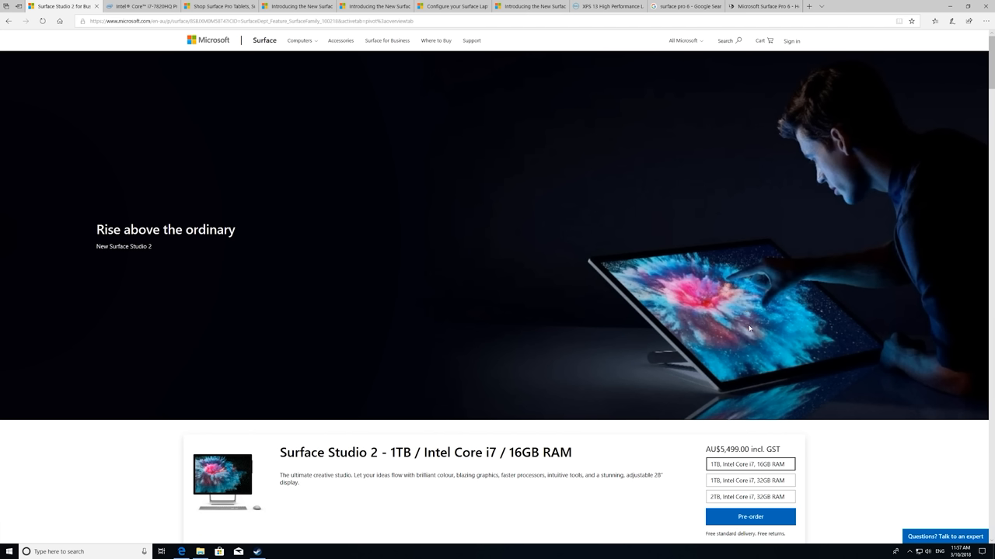
mouse_move(603, 370)
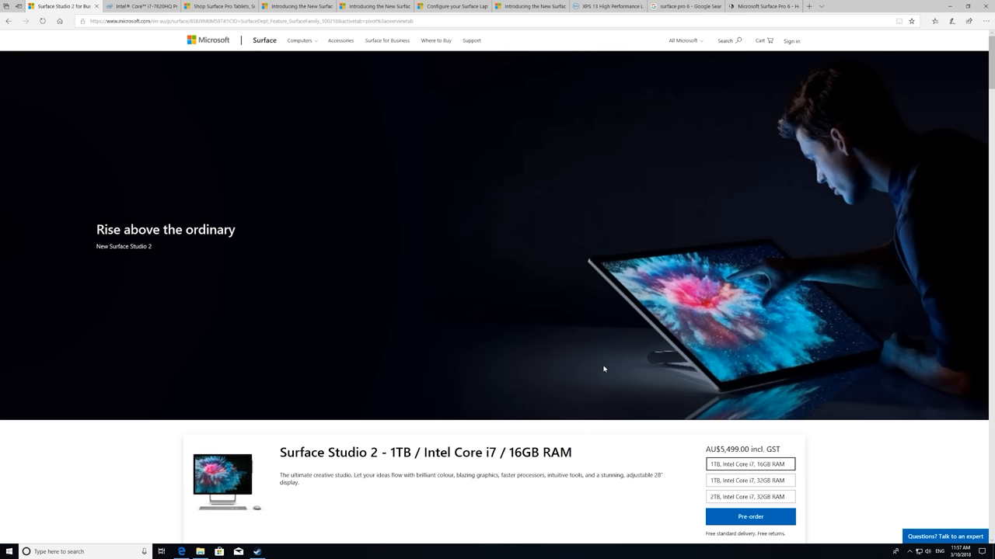
mouse_move(598, 361)
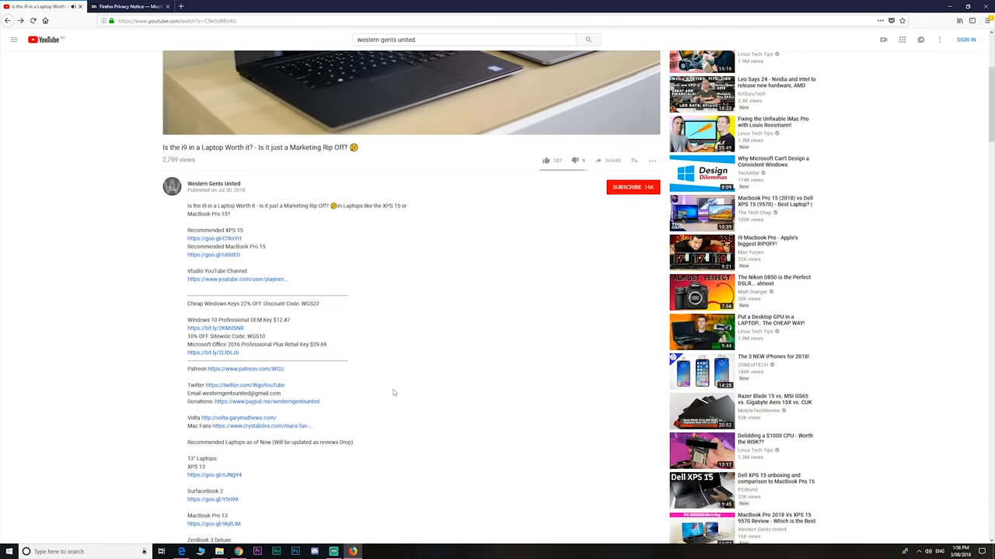
Step: Scroll the Surface Studio 2 page down to its key specs with the i7-7820HQ and NVIDIA GPU
right_click(334, 291)
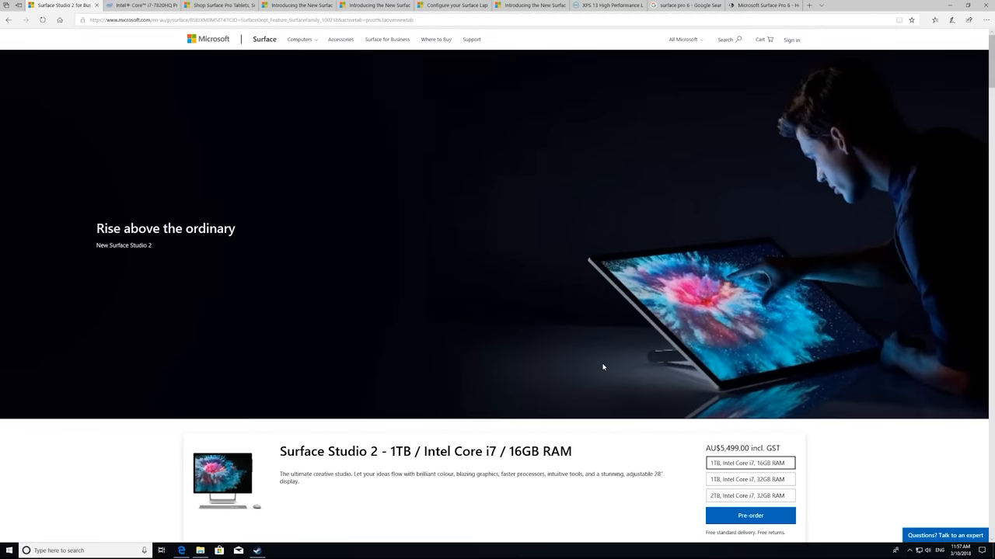
scroll("down", 3)
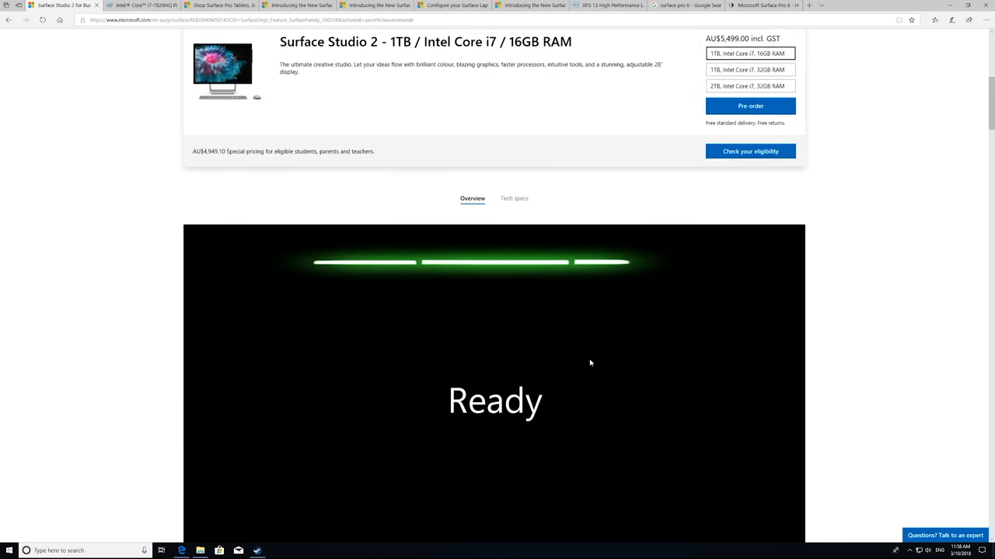
scroll("down", 3)
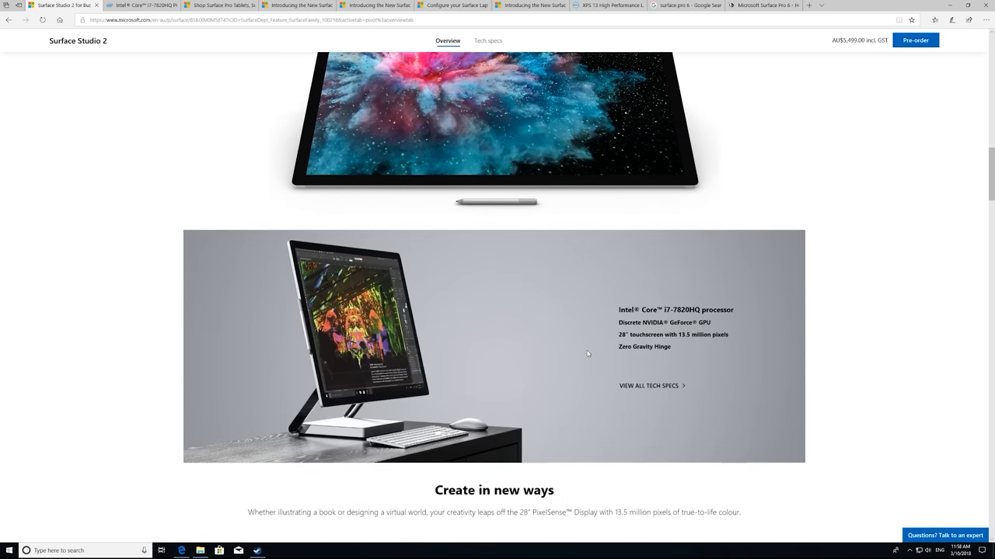
scroll("down", 3)
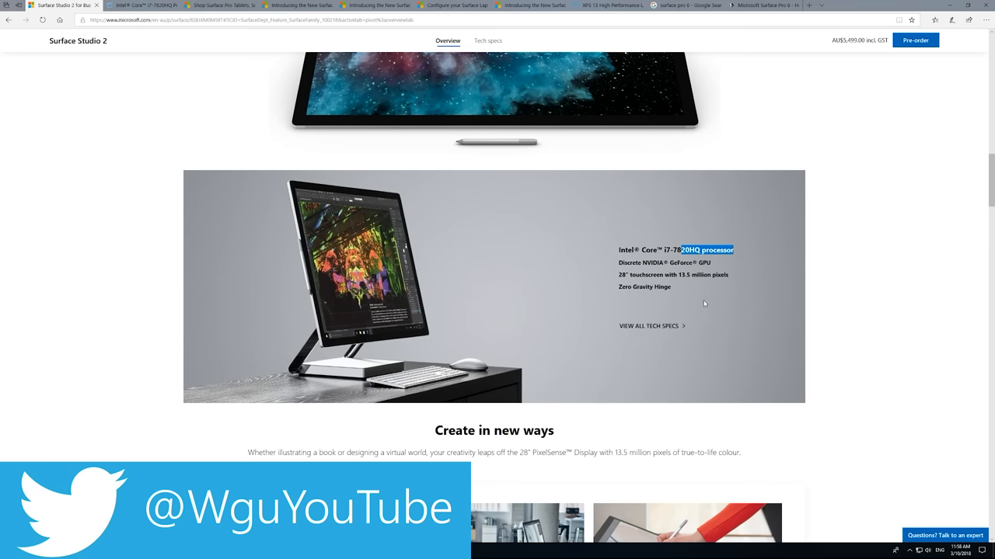
mouse_move(668, 332)
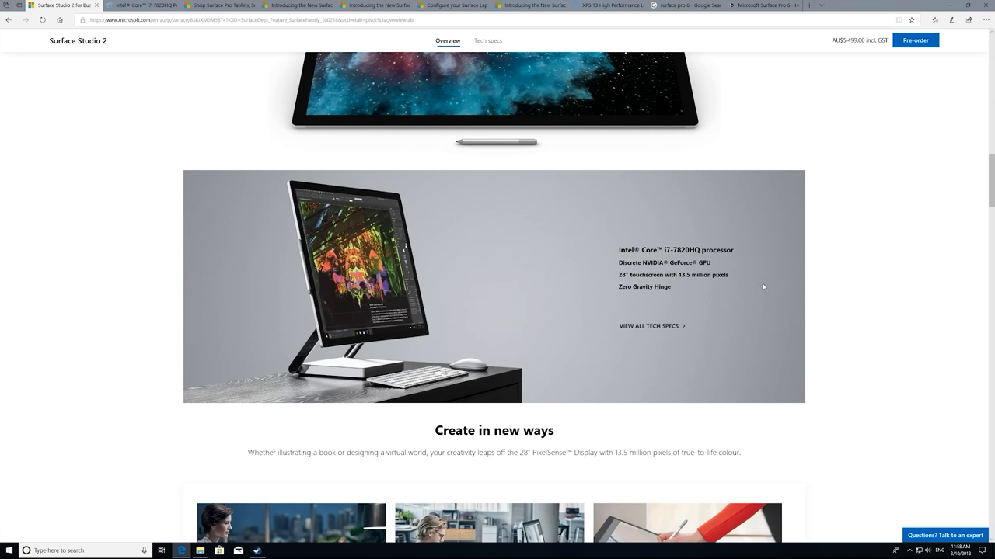
mouse_move(578, 250)
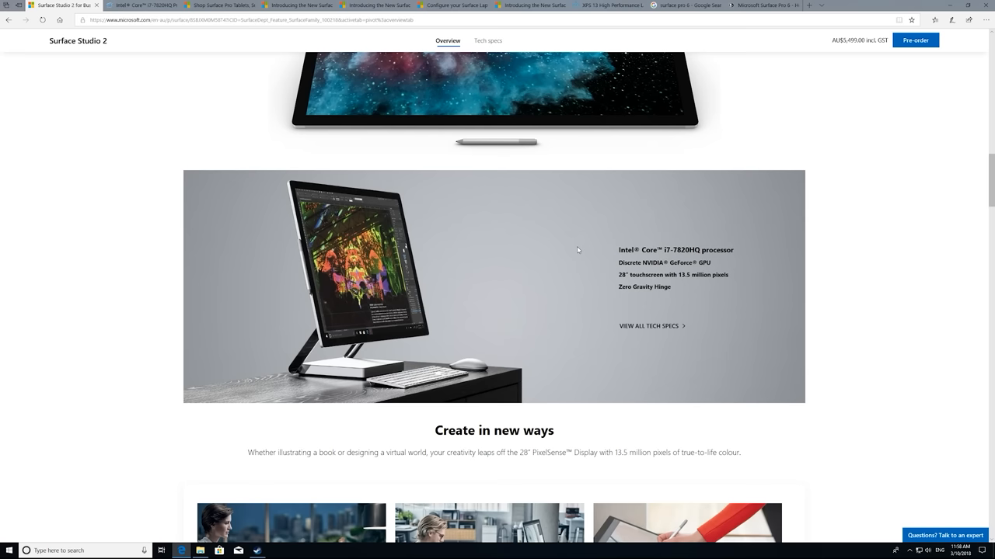
mouse_move(584, 270)
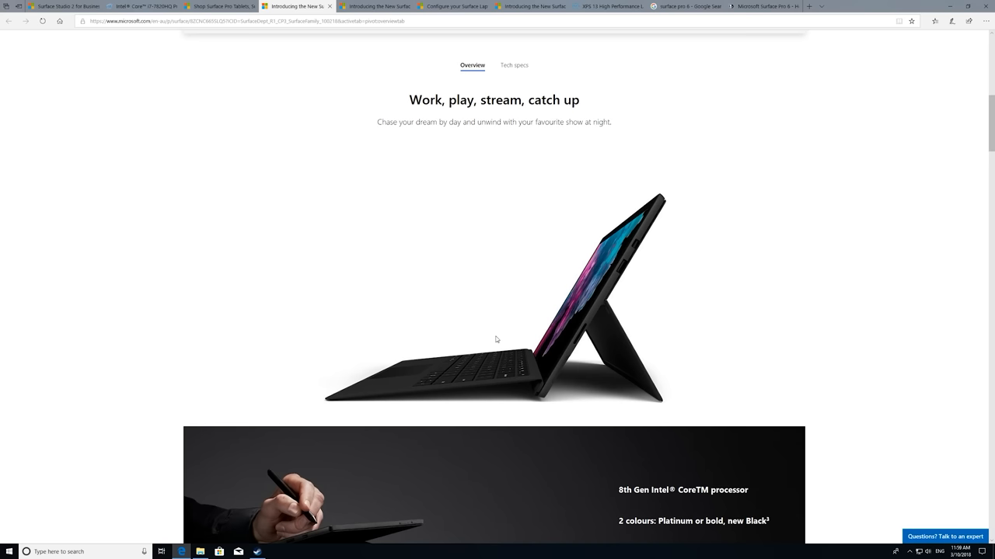
mouse_move(481, 339)
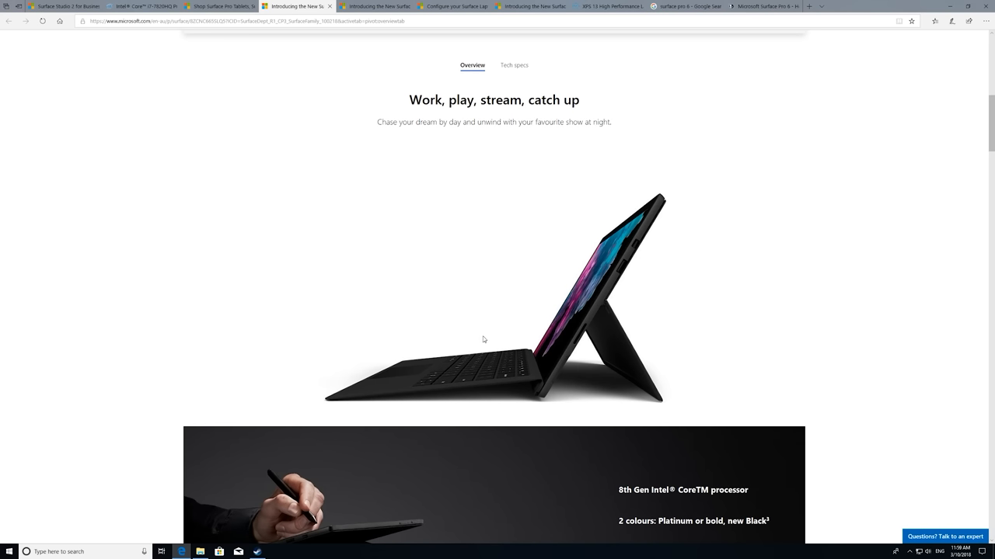
Step: Scroll down the Surface Pro 6 overview to the 'Your laptop your way' feature carousel
scroll("down", 3)
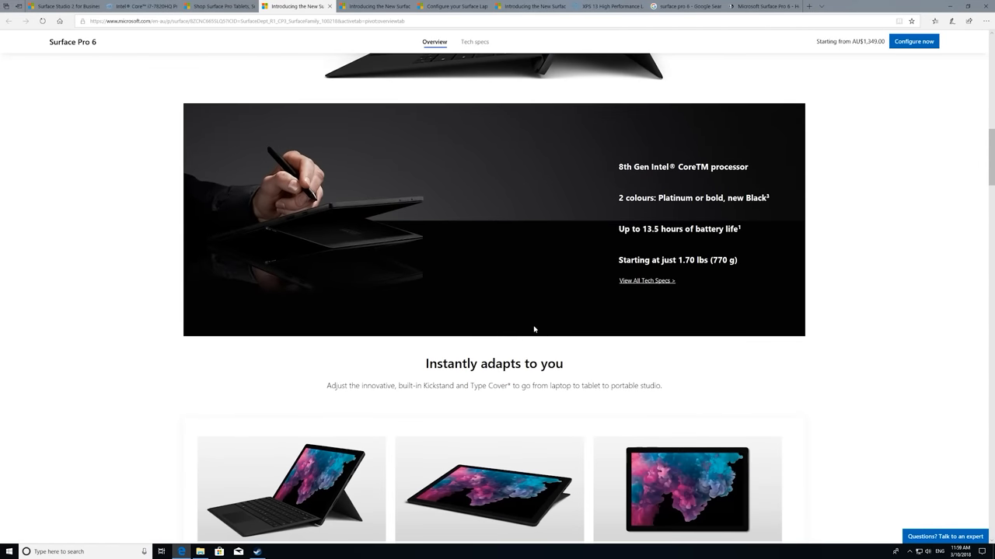
scroll("down", 3)
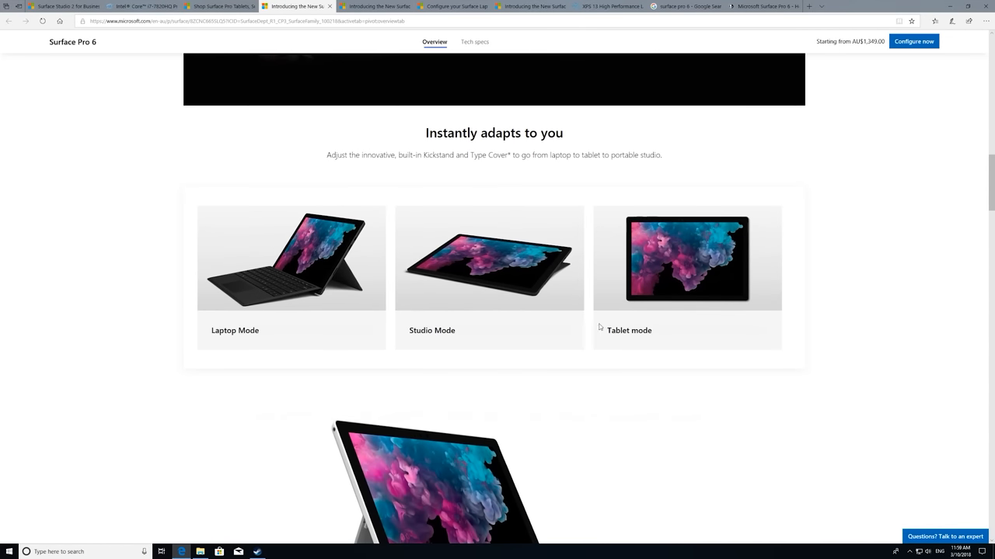
scroll("down", 3)
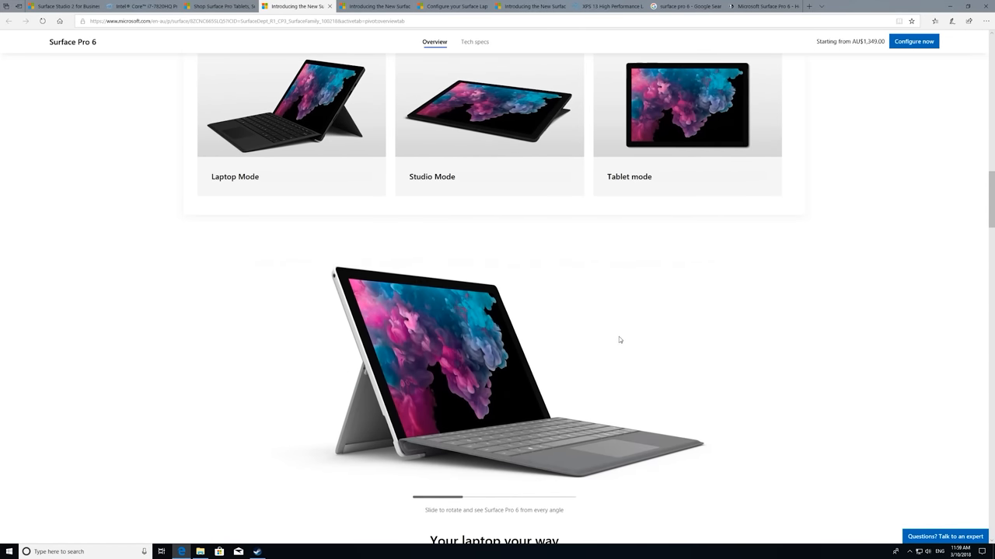
mouse_move(643, 370)
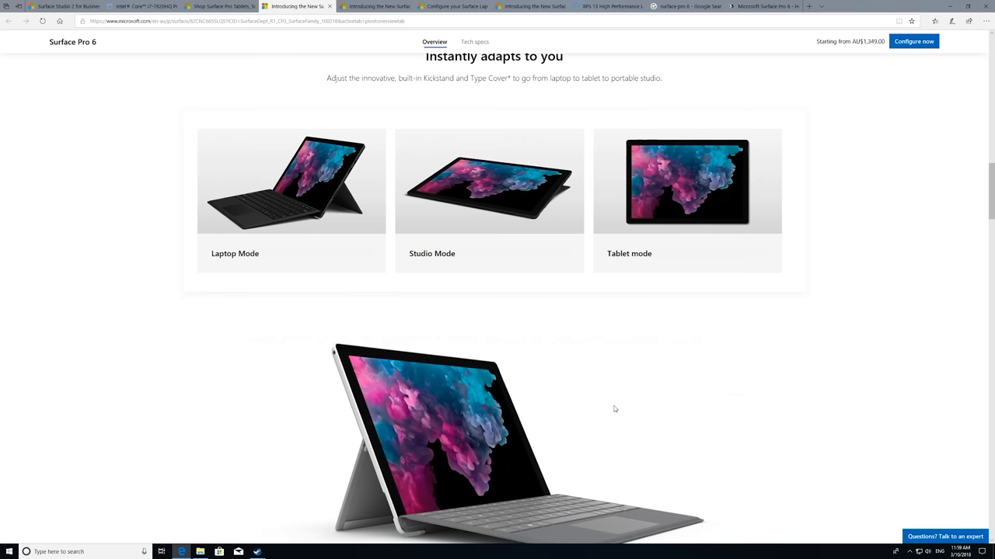
scroll("down", 3)
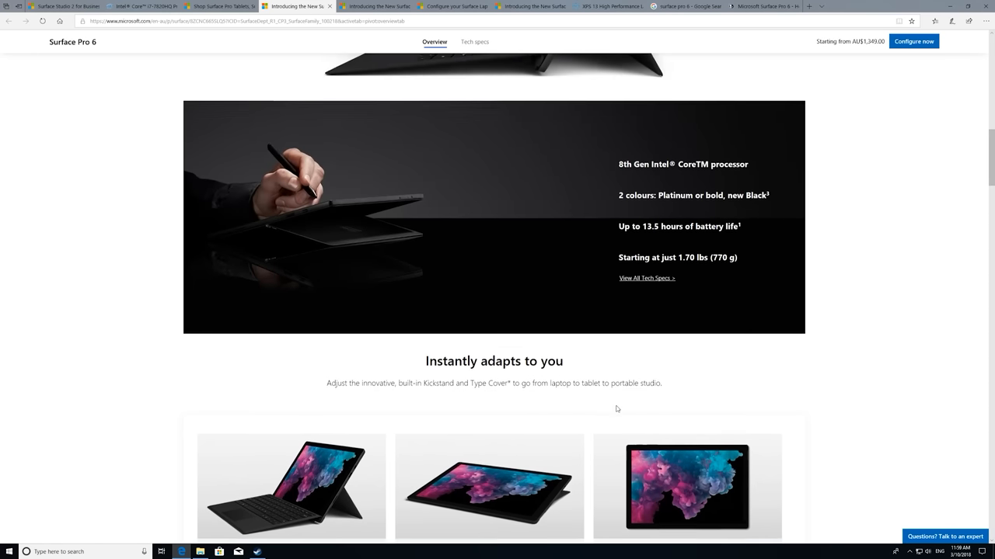
scroll("down", 3)
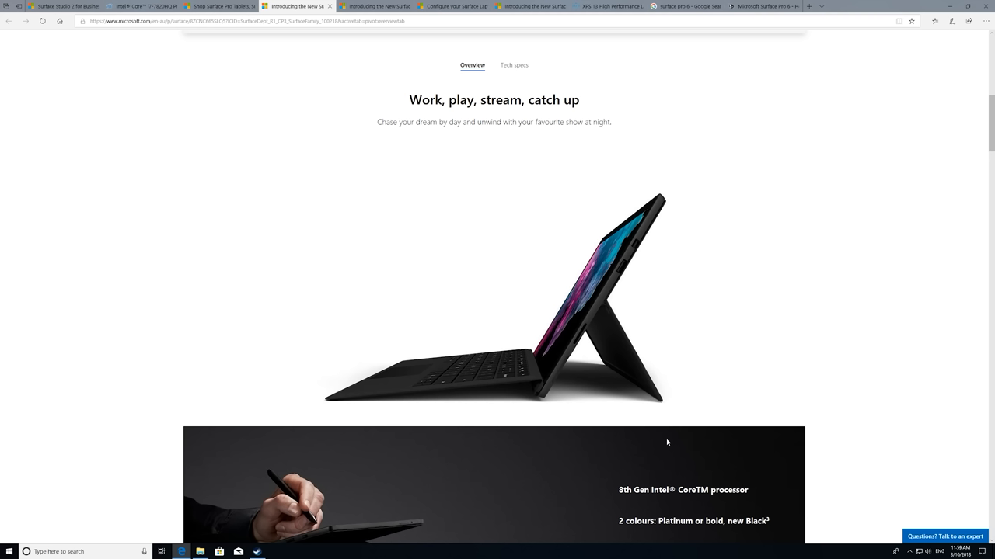
scroll("down", 3)
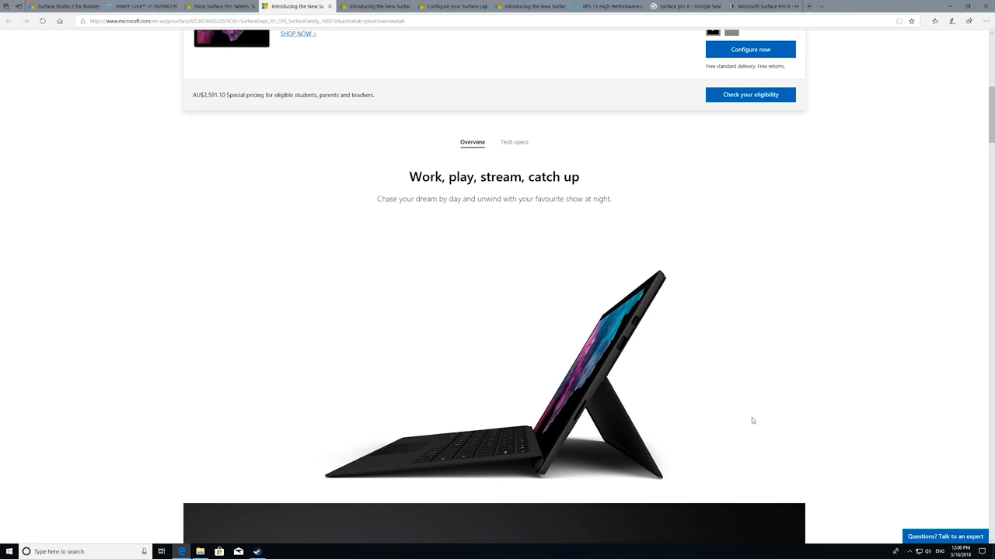
scroll("down", 3)
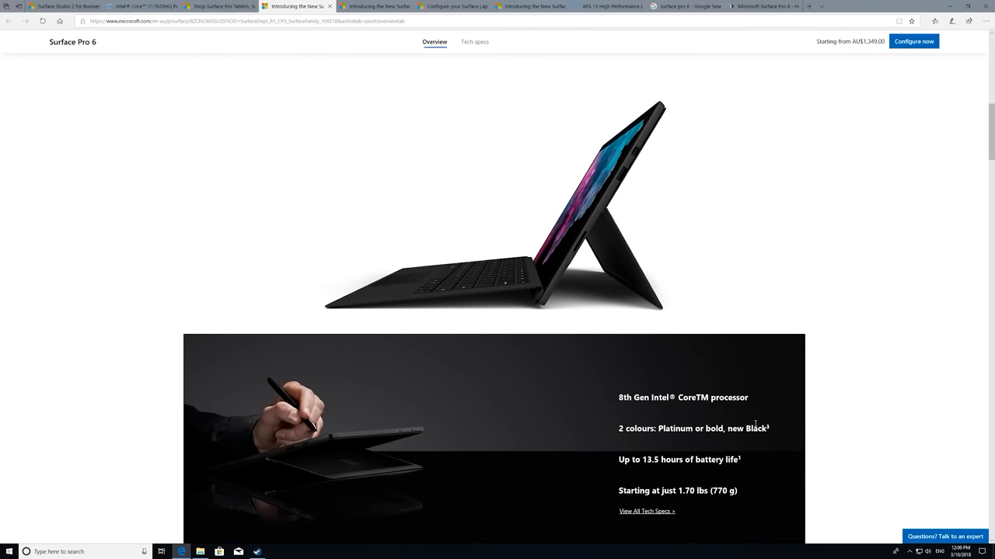
scroll("down", 3)
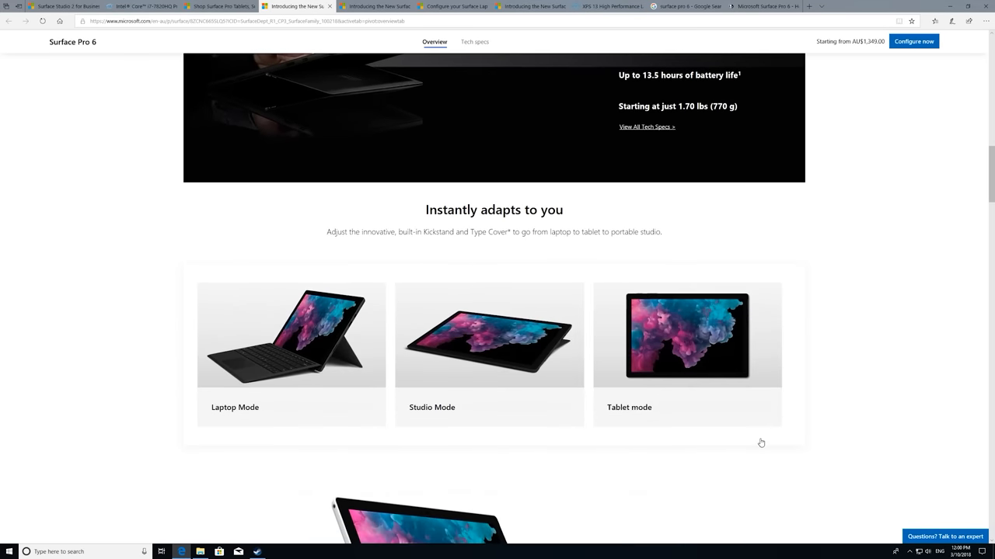
scroll("down", 3)
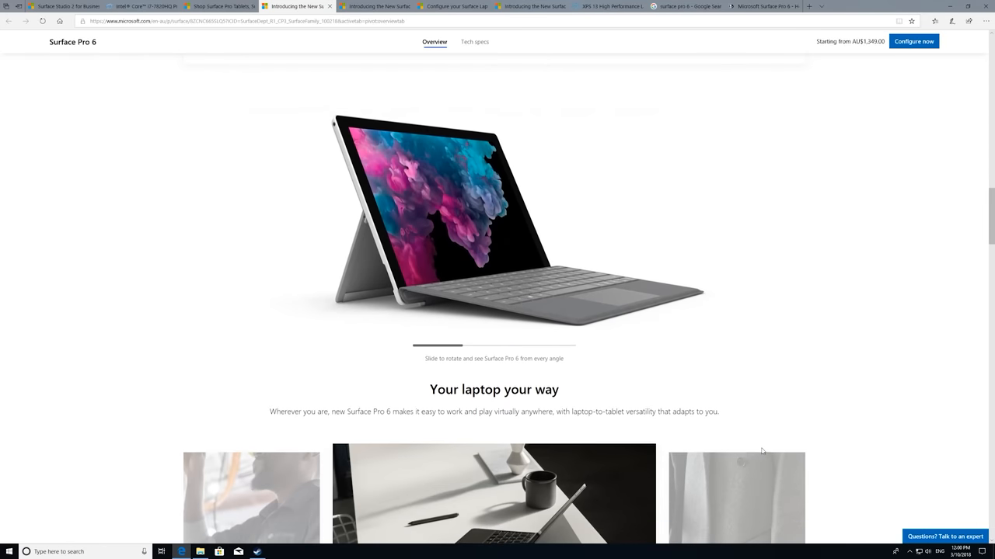
scroll("down", 3)
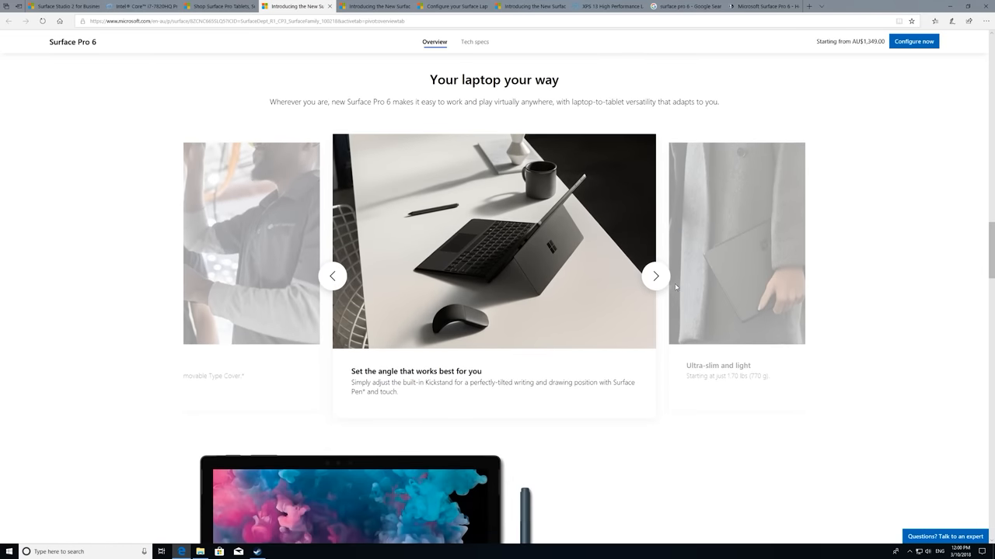
left_click(655, 276)
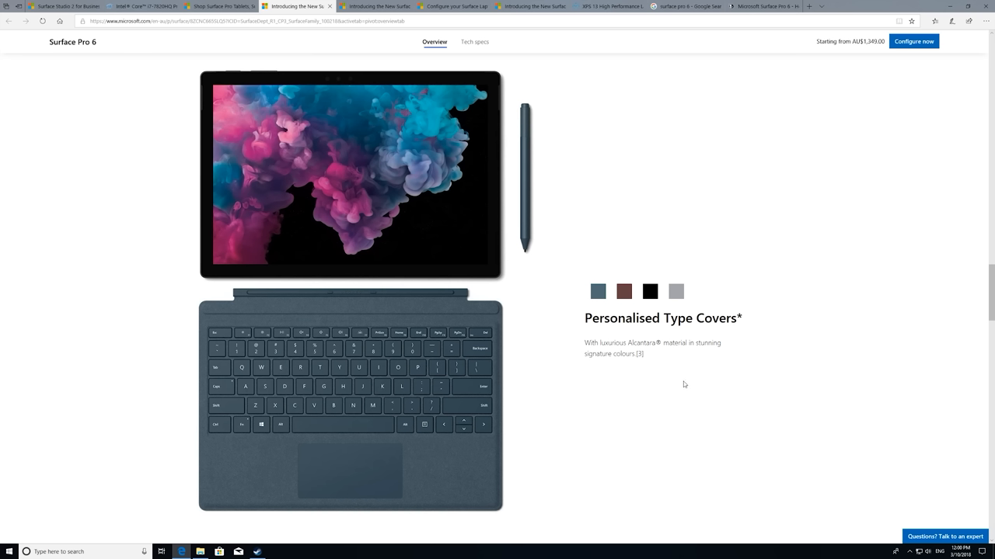
mouse_move(659, 400)
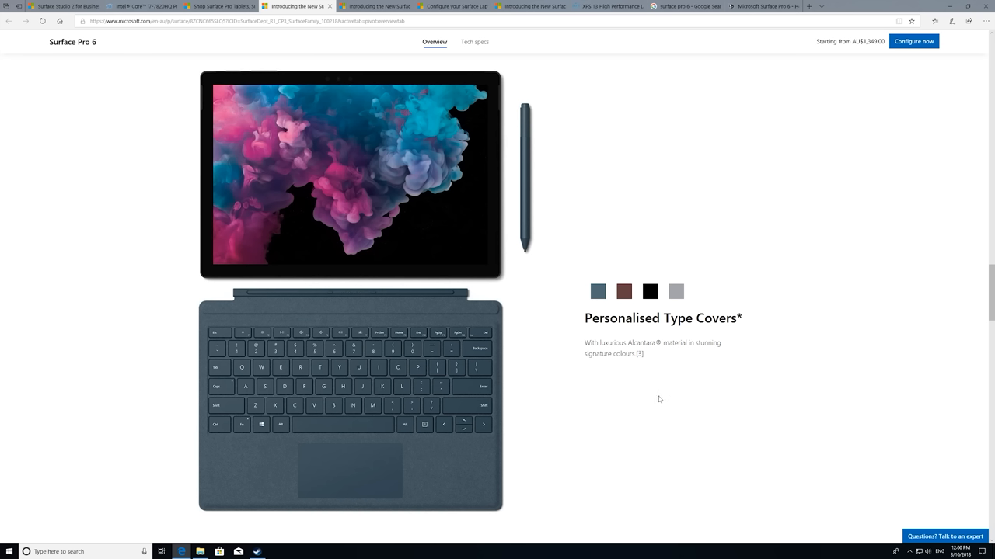
mouse_move(680, 404)
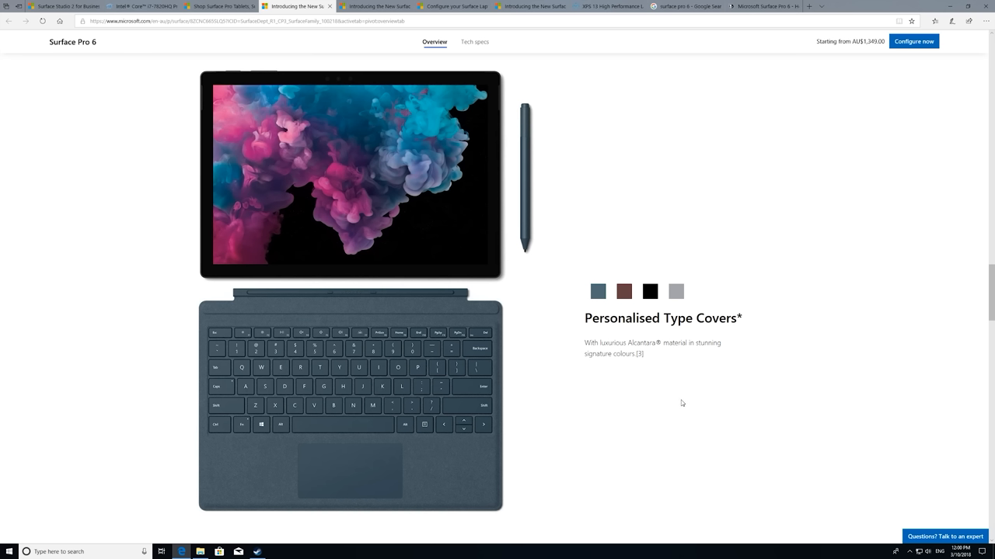
mouse_move(687, 426)
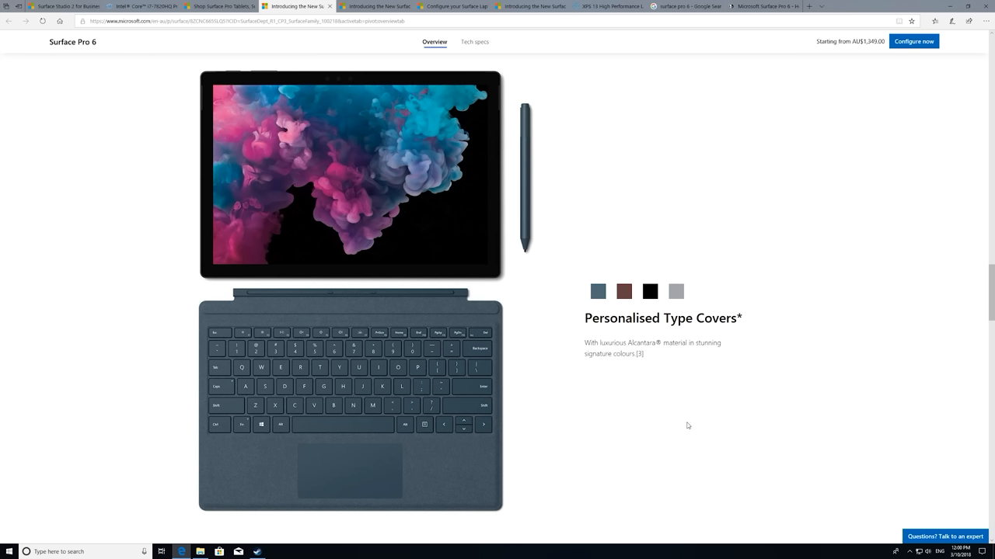
mouse_move(688, 423)
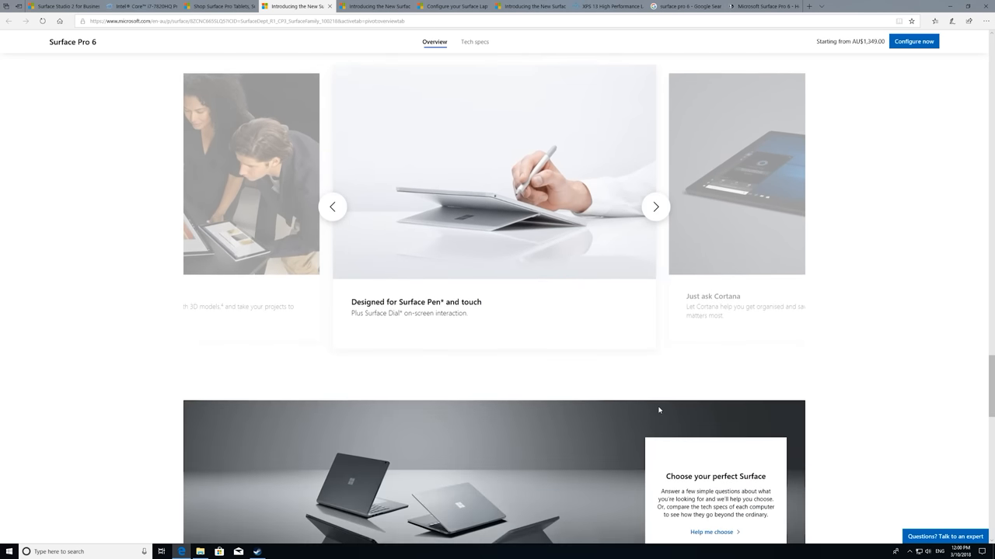
scroll("down", 3)
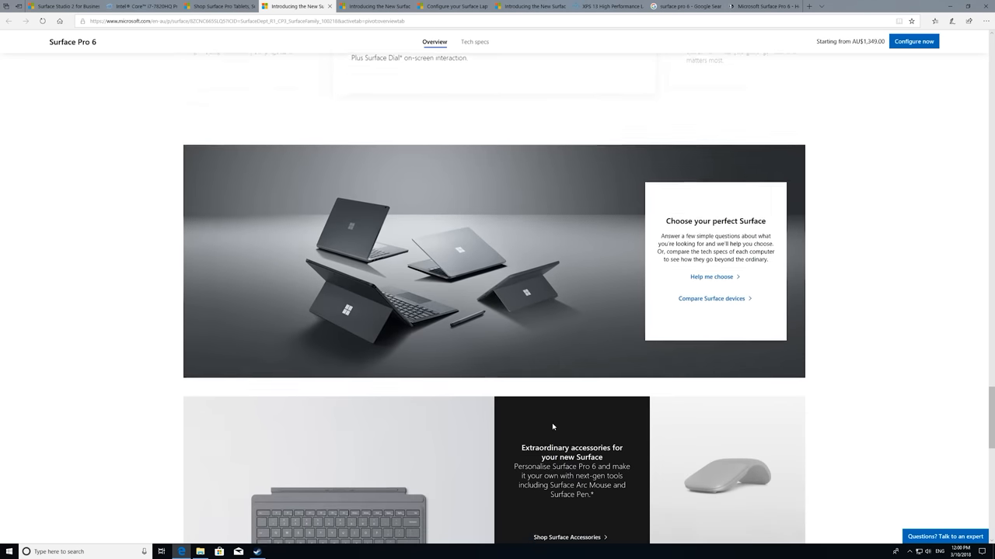
scroll("down", 3)
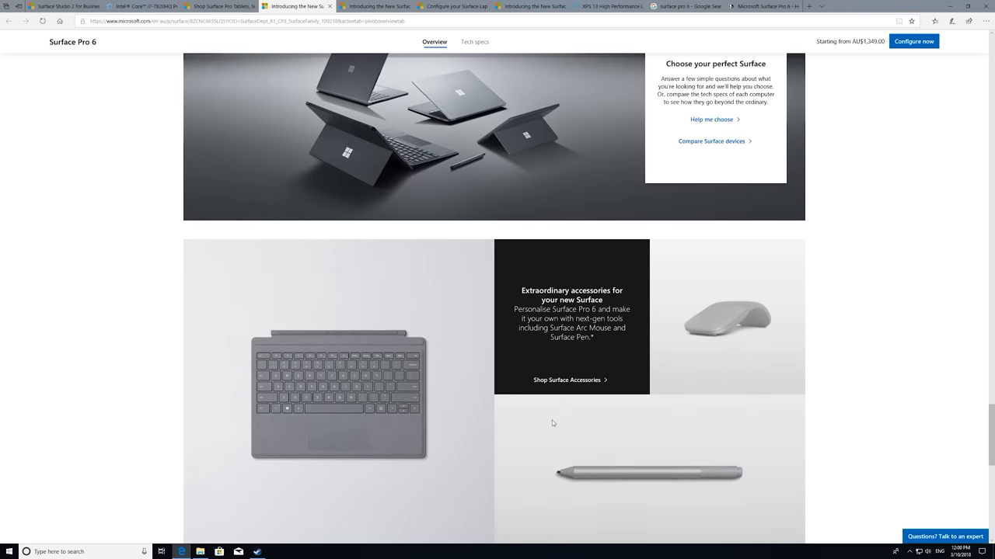
mouse_move(591, 407)
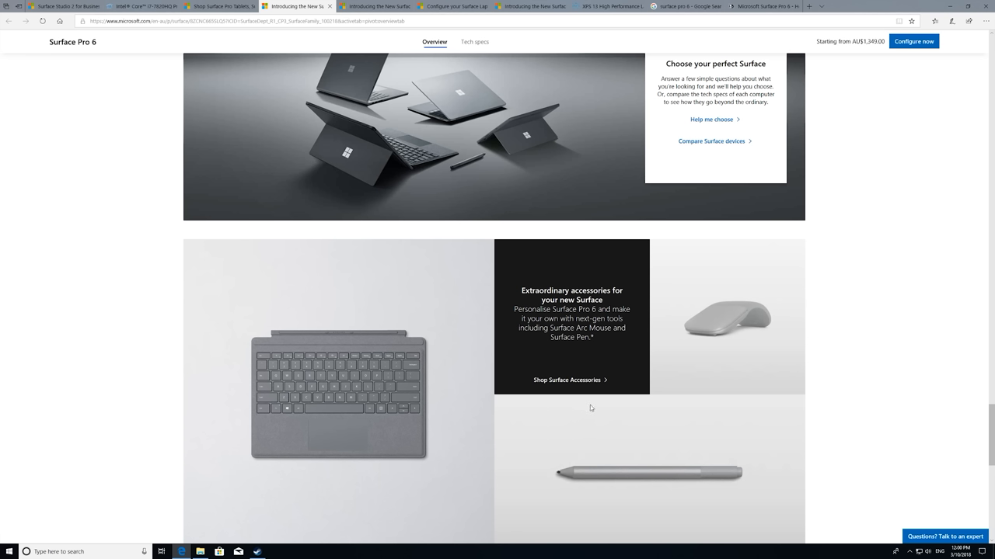
mouse_move(616, 418)
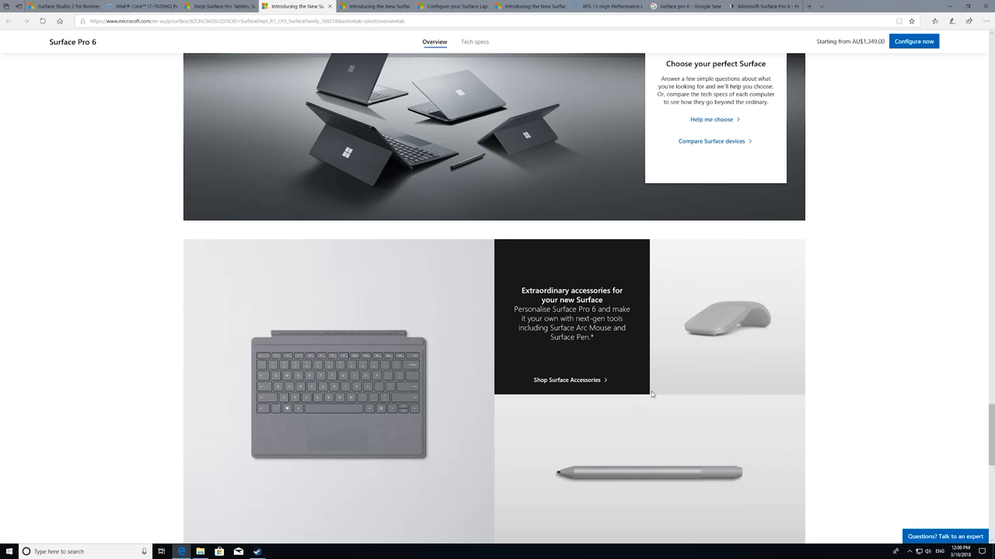
mouse_move(643, 390)
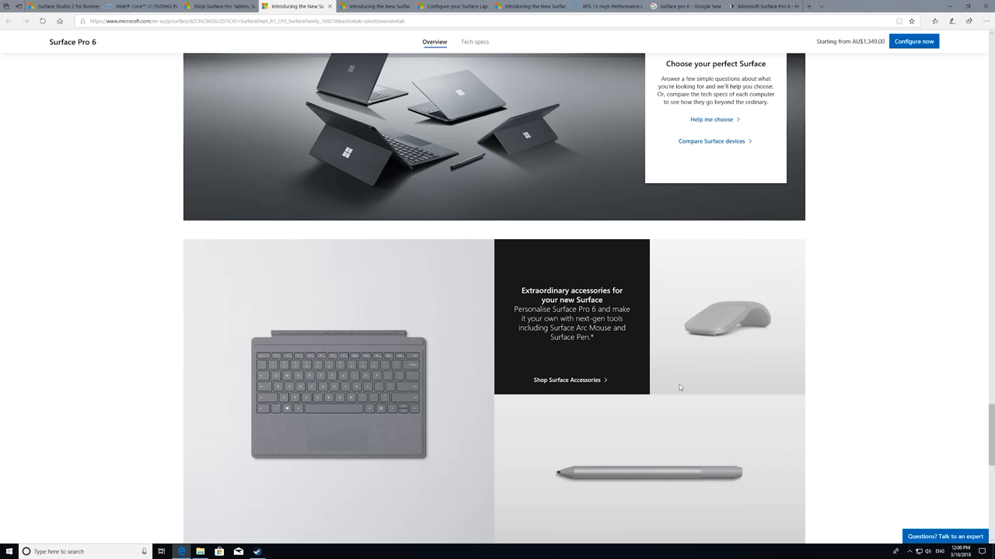
scroll("down", 3)
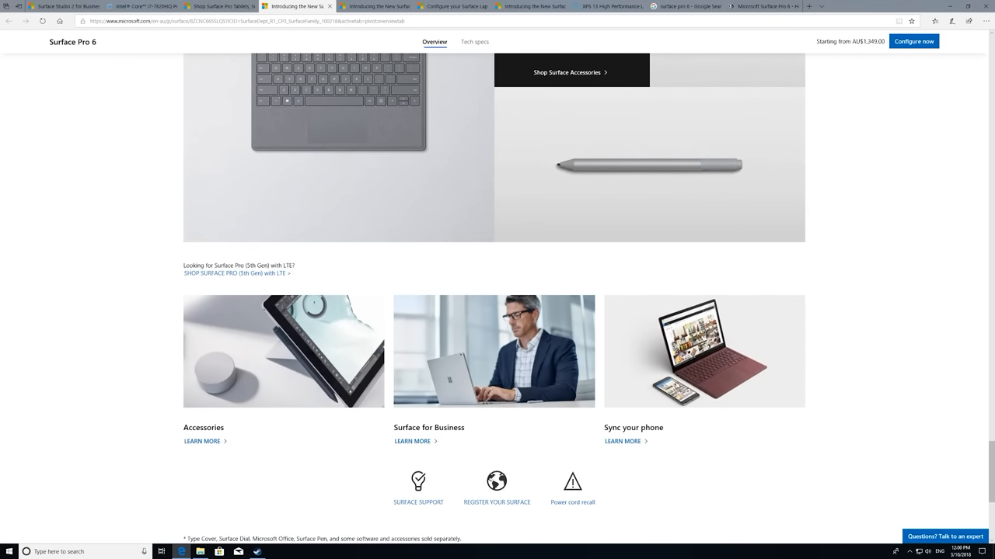
scroll("down", 3)
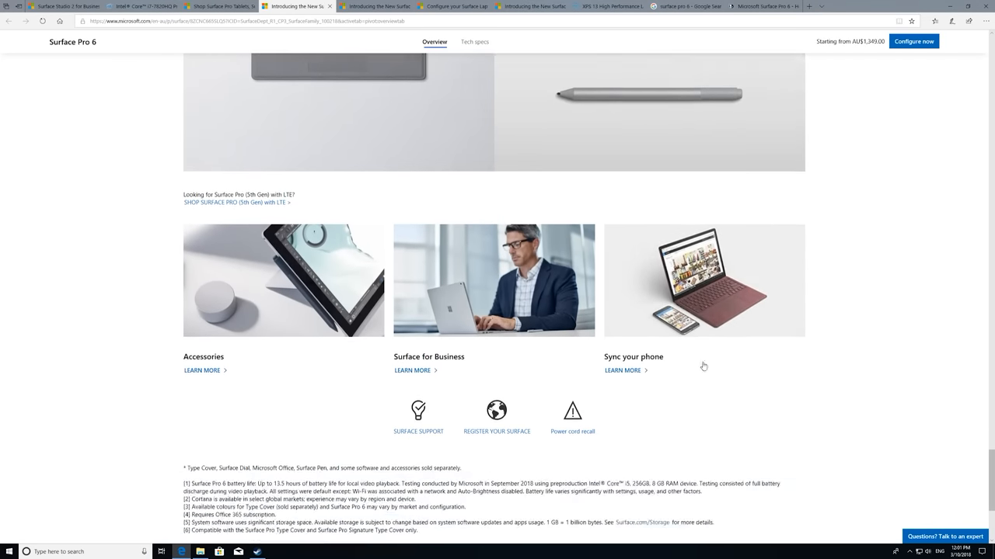
scroll("down", 3)
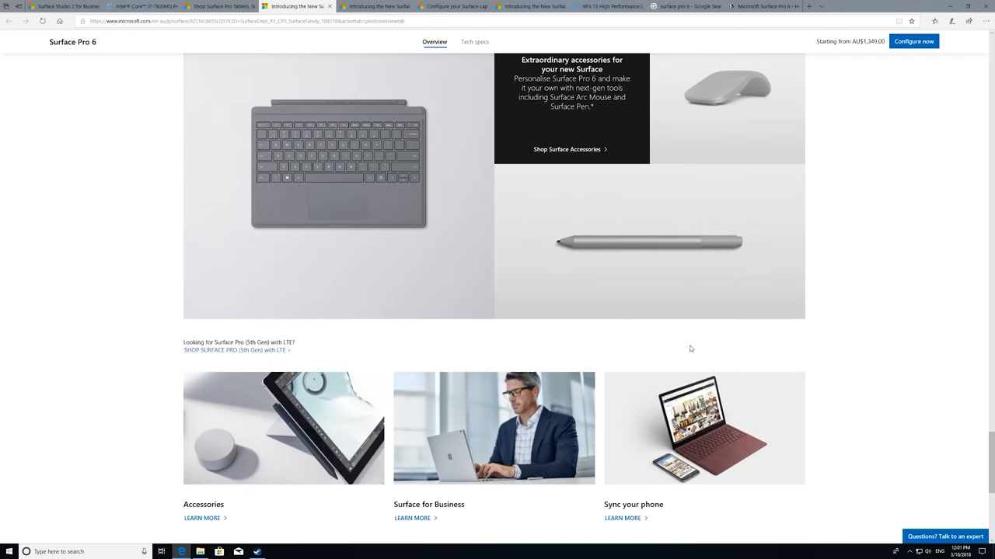
scroll("up", 3)
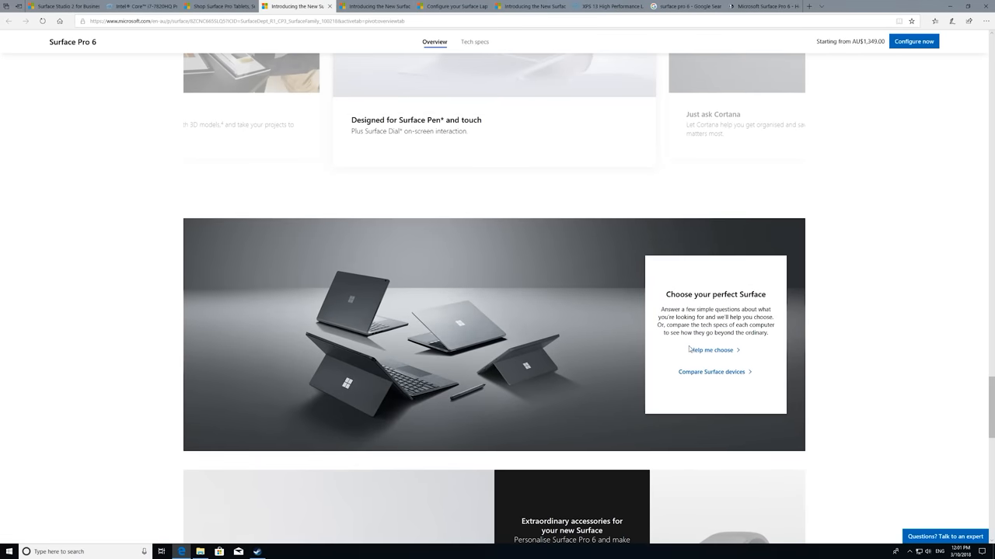
scroll("down", 3)
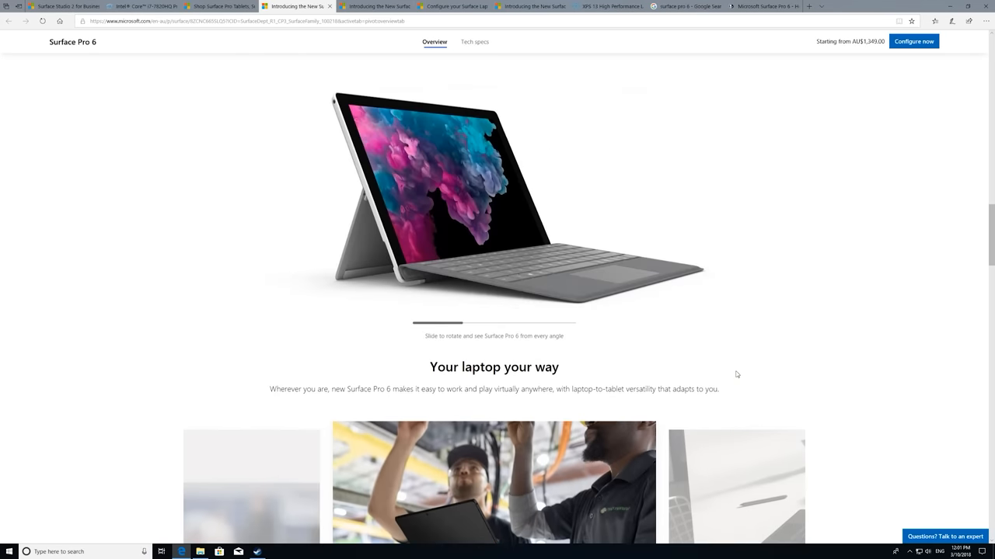
scroll("down", 3)
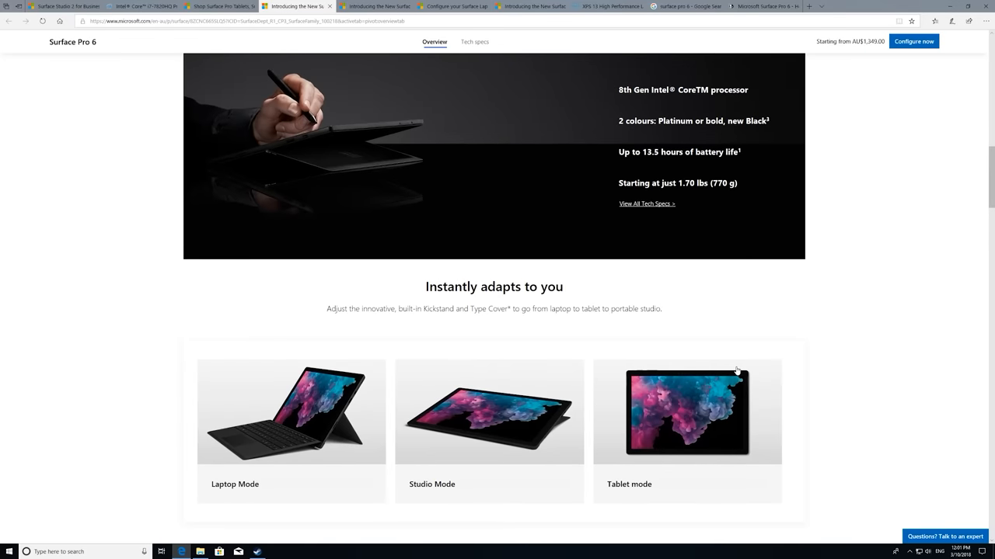
scroll("up", 3)
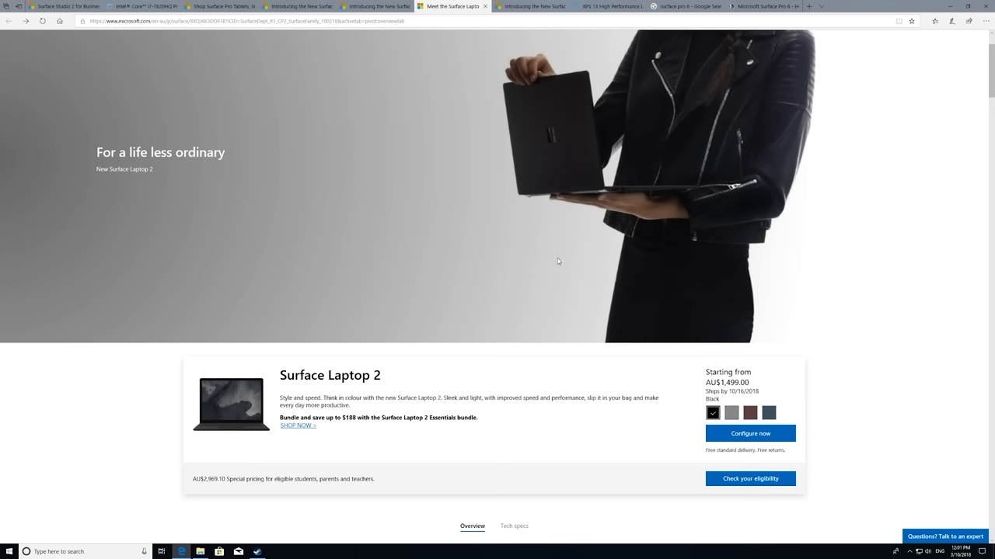
Step: Scroll the Surface Laptop 2 overview, then enter its configurator with colour, memory, processor and storage options
scroll("down", 3)
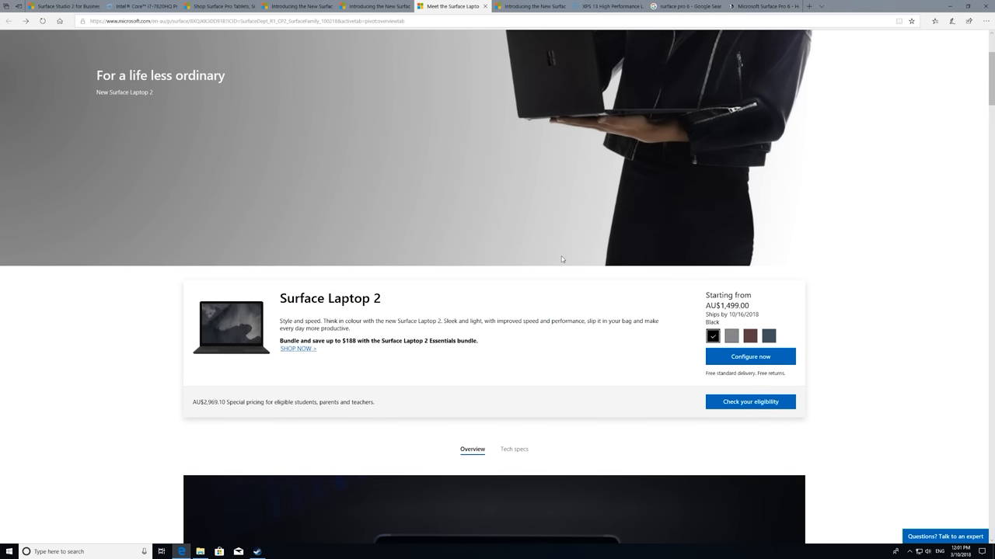
mouse_move(622, 287)
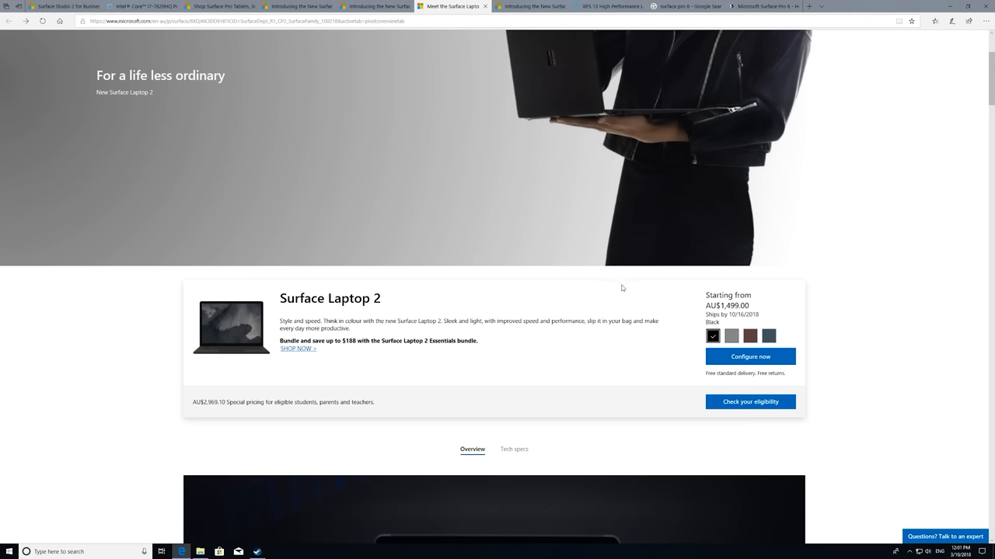
scroll("down", 3)
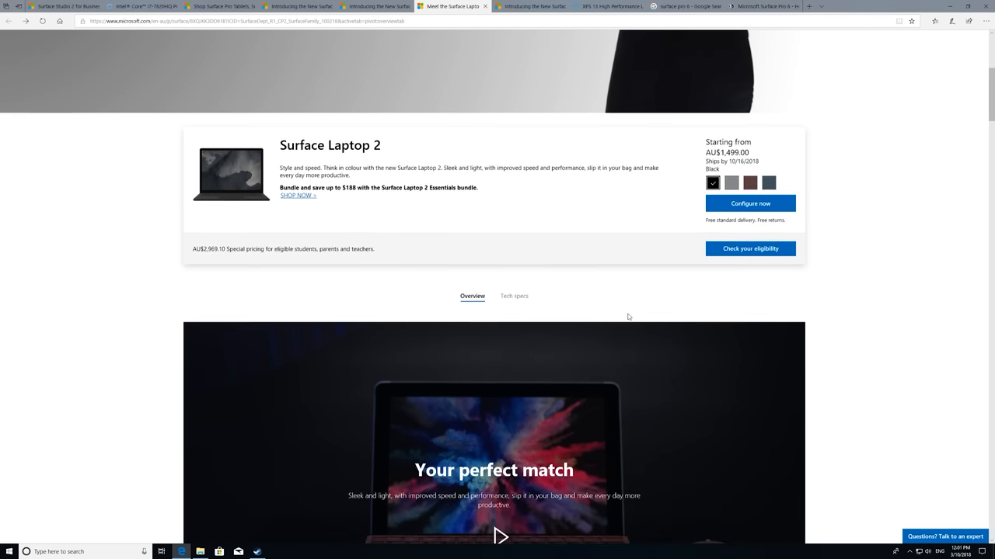
scroll("down", 3)
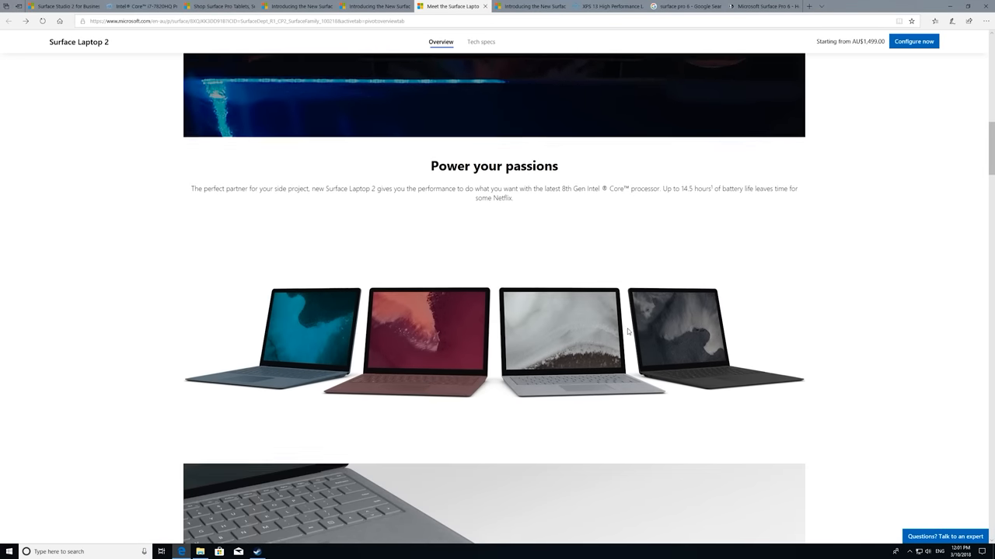
scroll("down", 3)
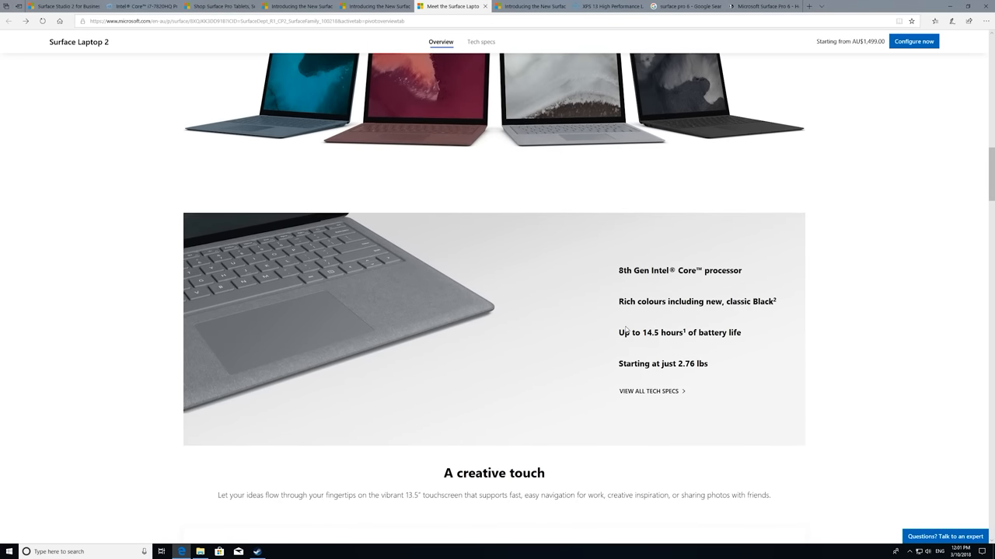
scroll("down", 3)
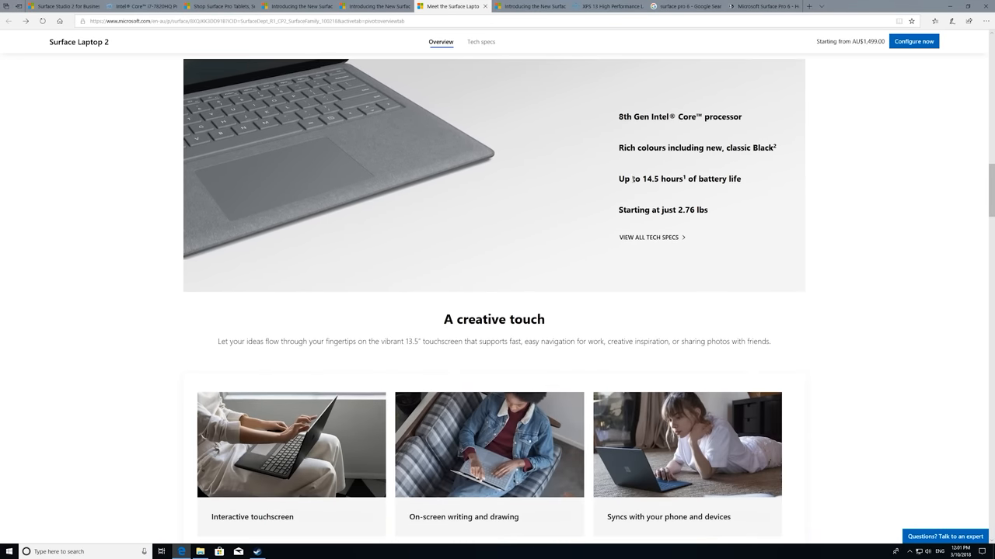
left_click_drag(634, 179, 728, 179)
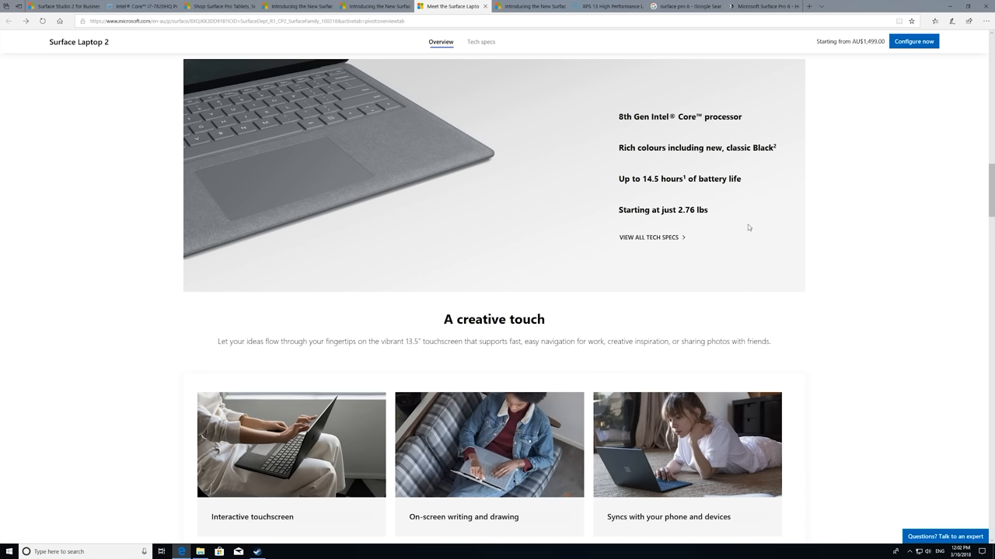
mouse_move(746, 233)
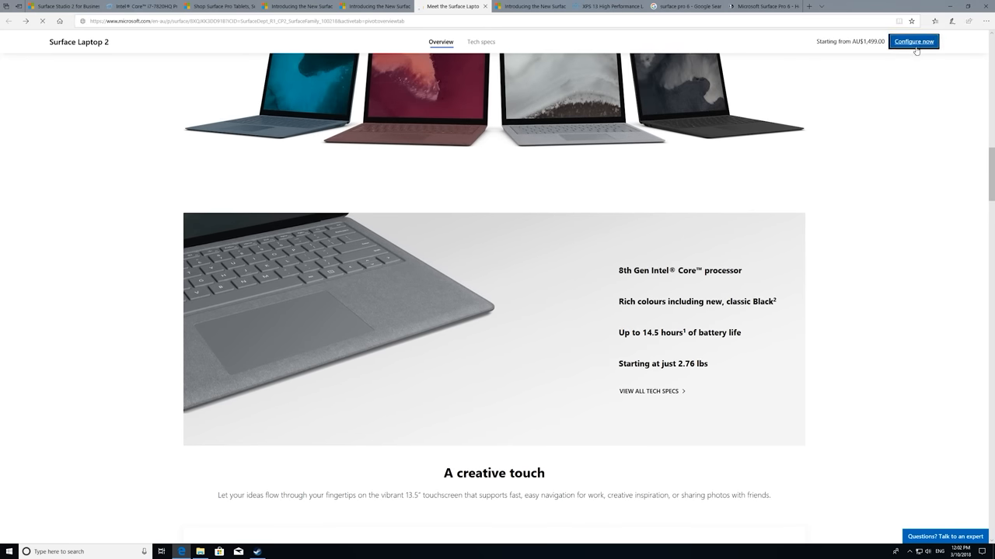
left_click(914, 40)
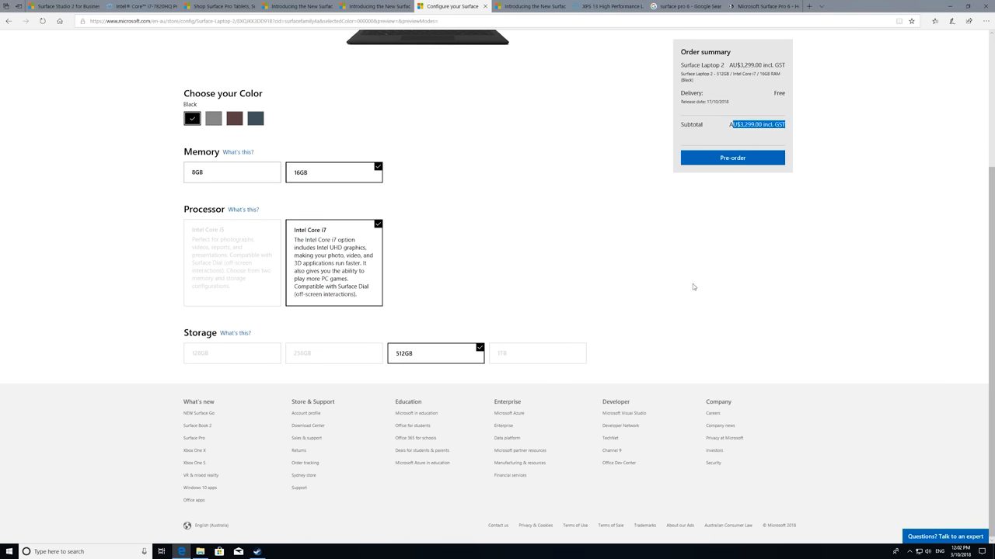
Step: Switch to the Dell XPS 13 9360 configurations page listing three models with prices
left_click(606, 6)
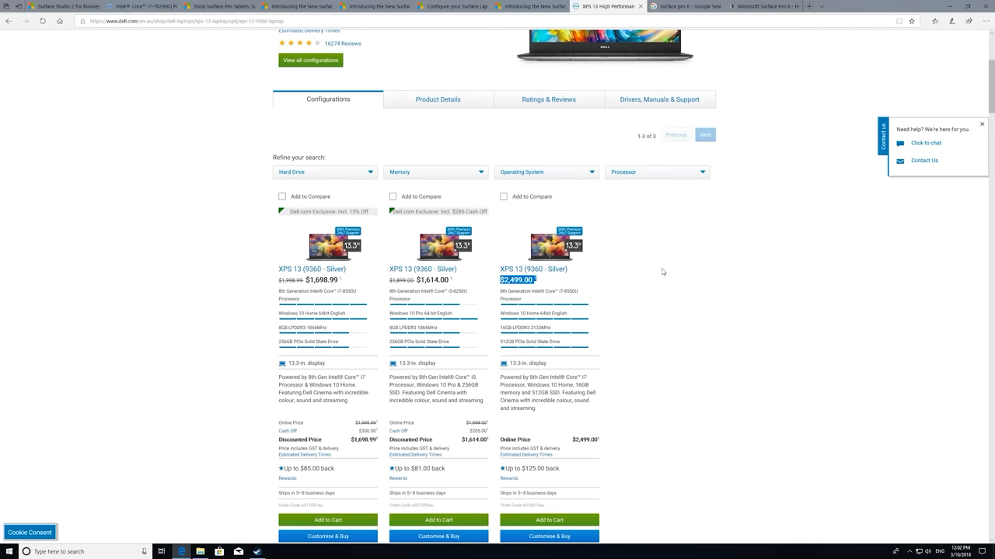
mouse_move(659, 272)
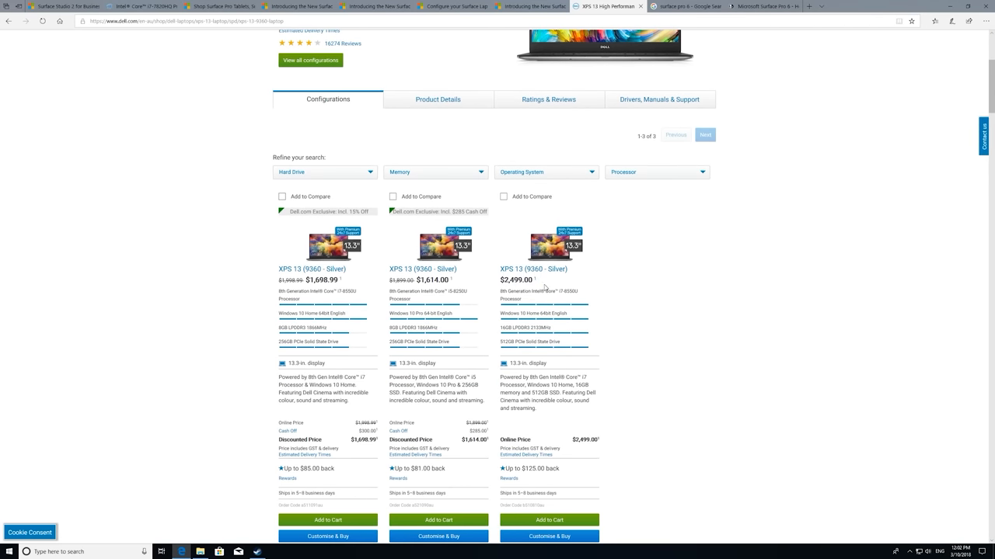
mouse_move(556, 303)
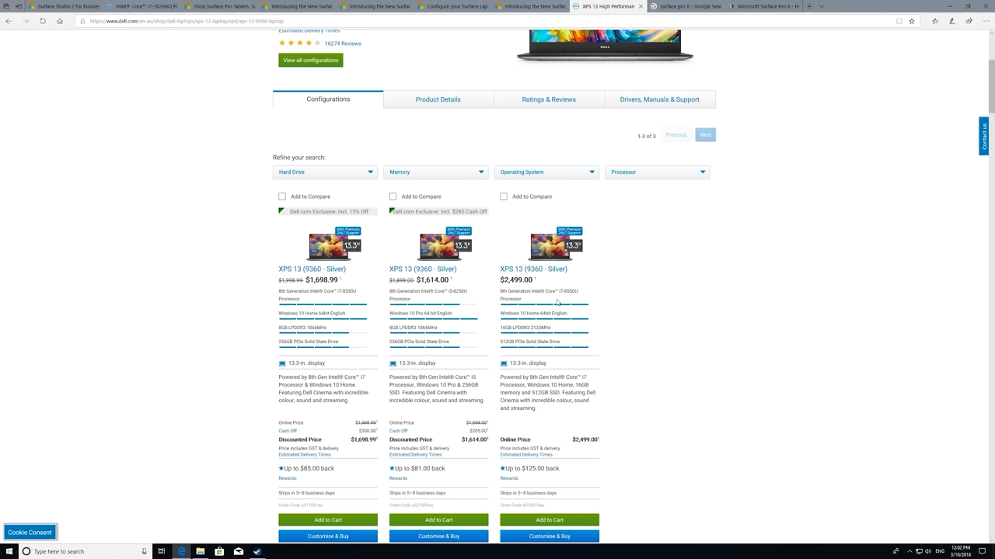
mouse_move(535, 269)
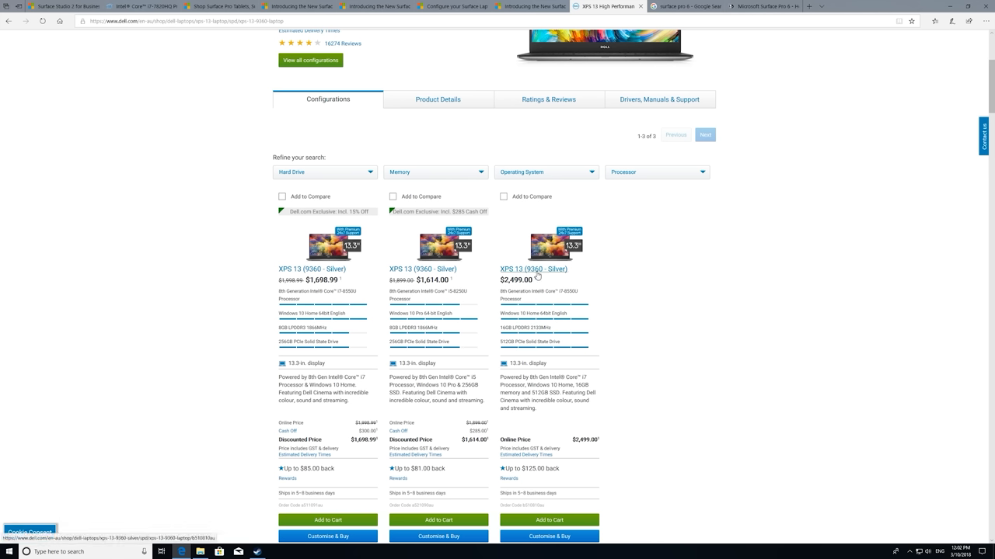
mouse_move(615, 307)
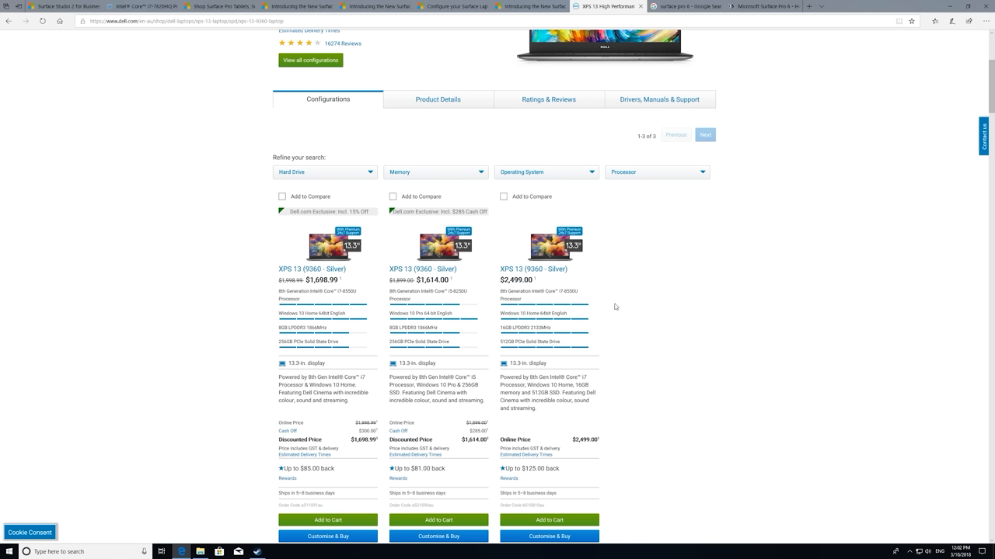
mouse_move(558, 320)
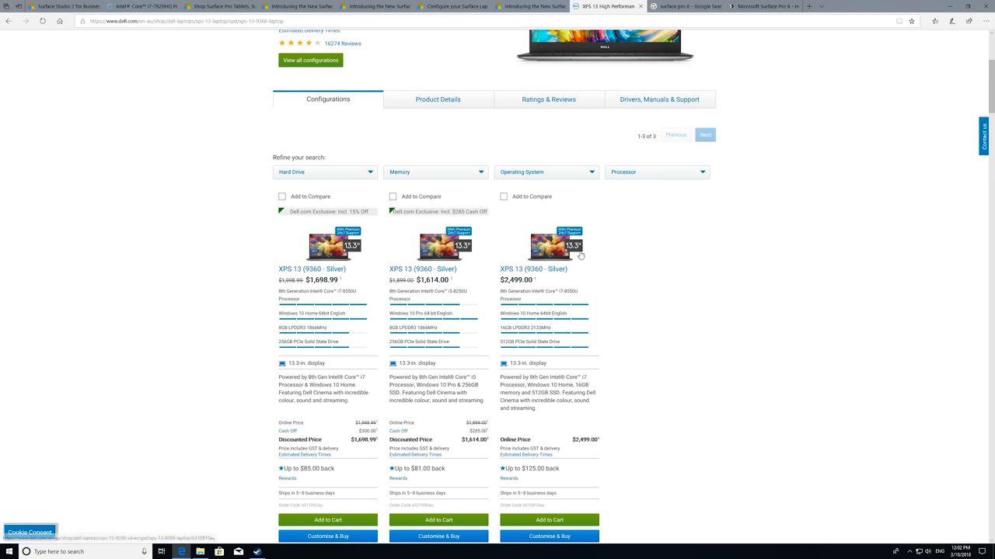
mouse_move(567, 287)
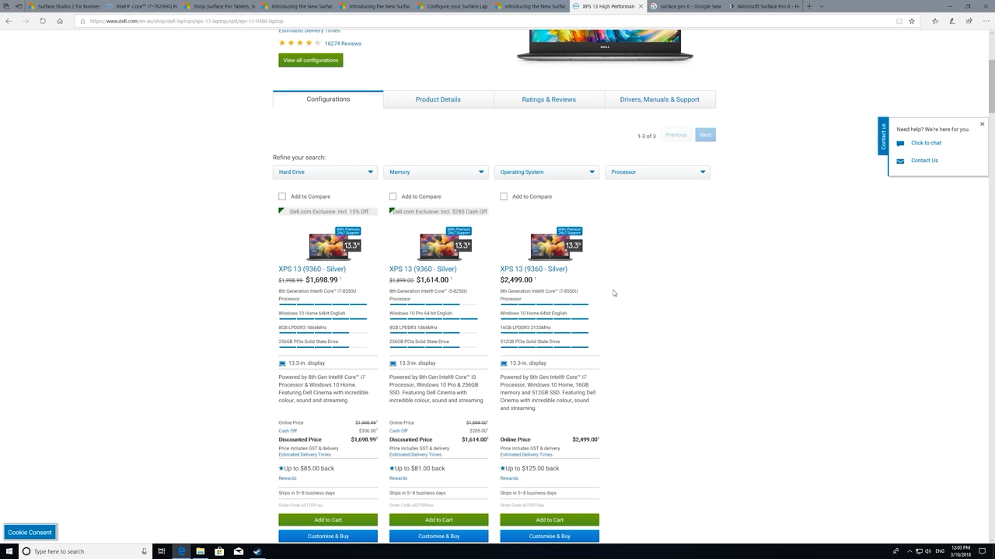
Step: Glance at the Surface Pro 6 image results, then return to the Surface Laptop 2 configurator and scroll its options
left_click(684, 6)
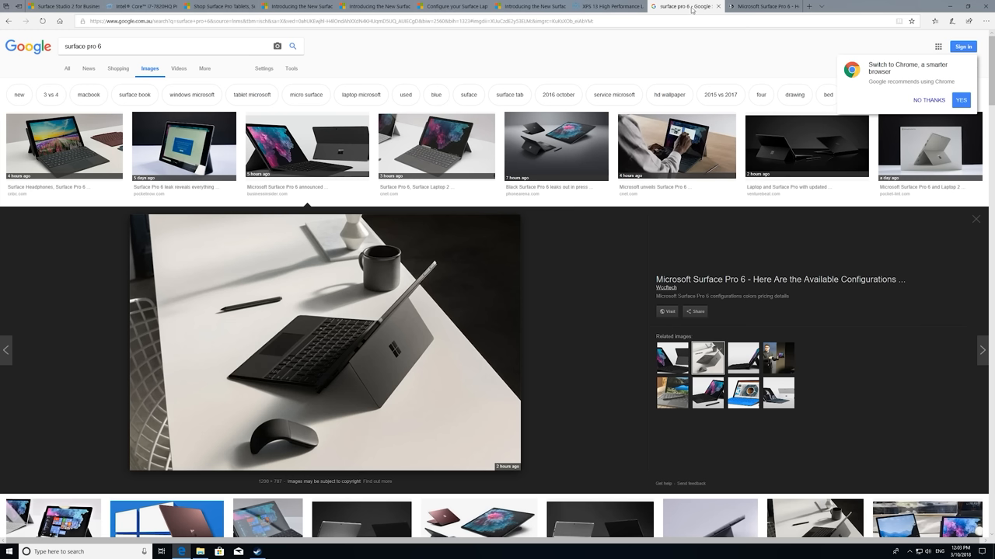
left_click(529, 6)
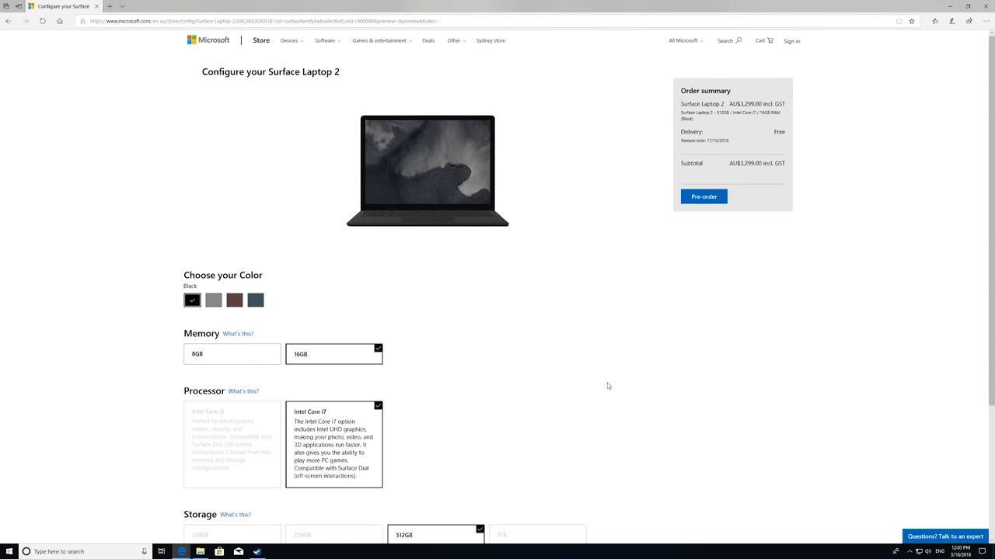
scroll("down", 3)
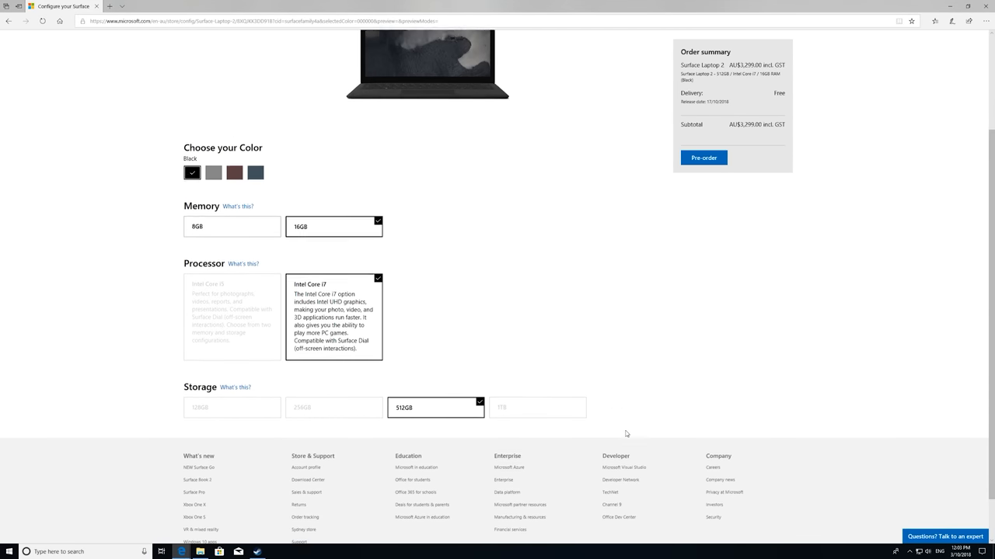
scroll("up", 3)
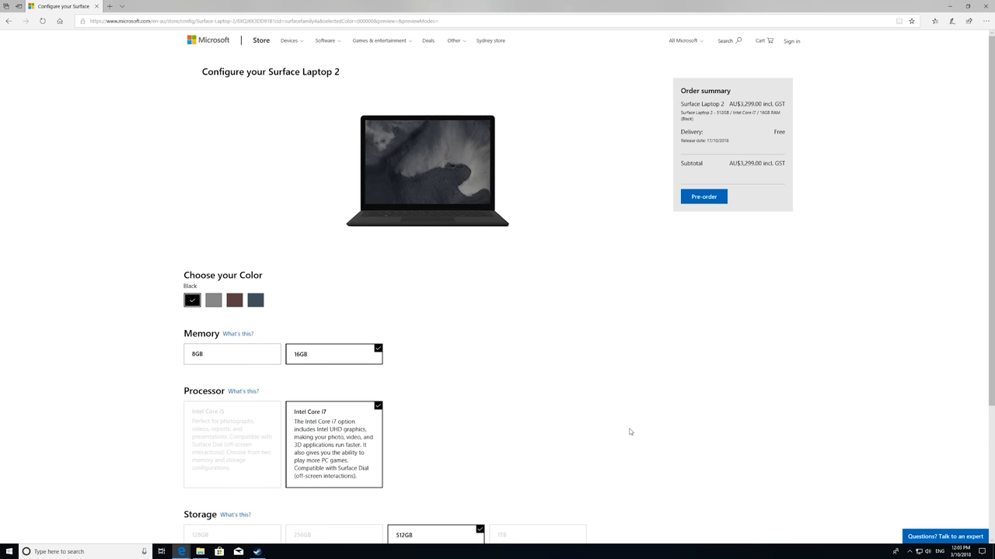
scroll("down", 3)
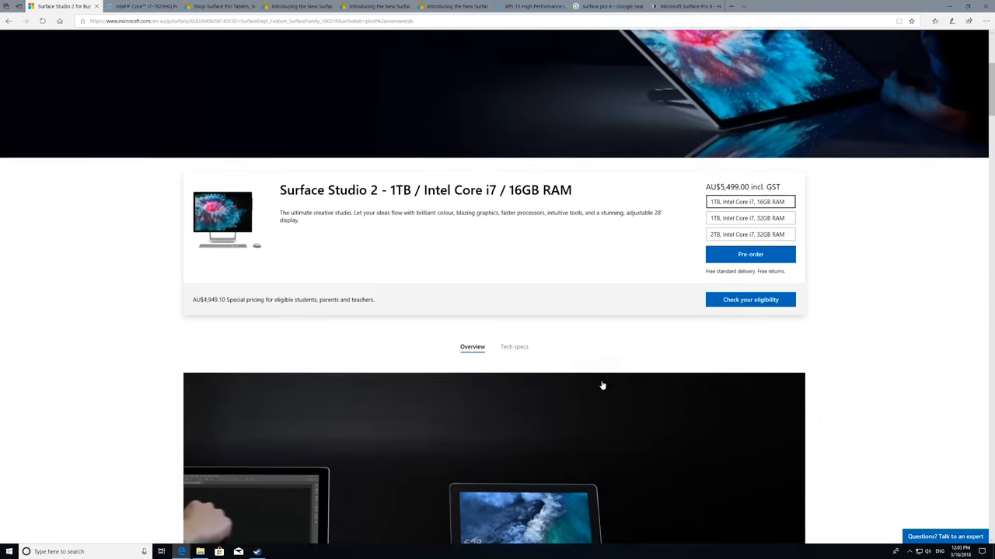
Step: Scroll the Surface Studio 2 page down to its spec highlights above 'Create in new ways'
scroll("down", 3)
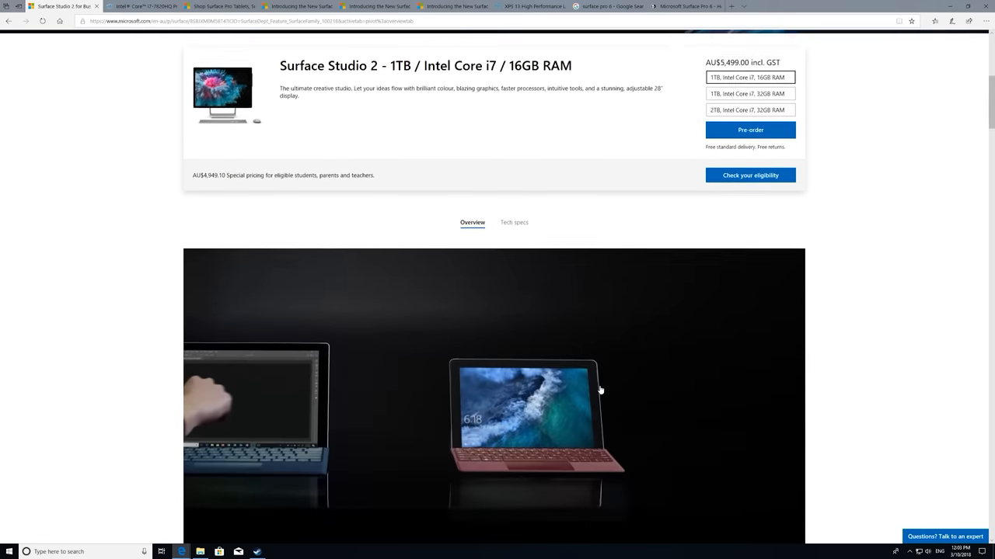
scroll("down", 3)
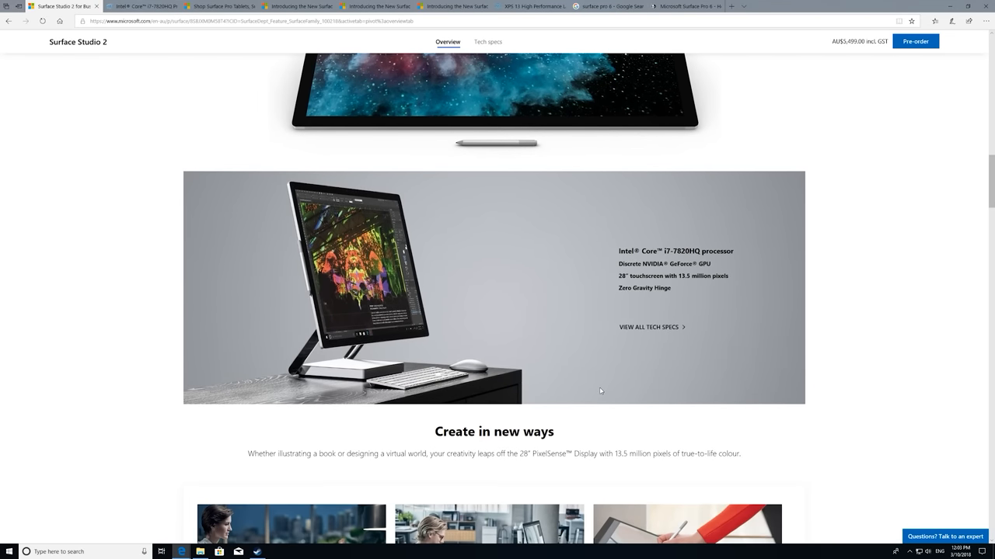